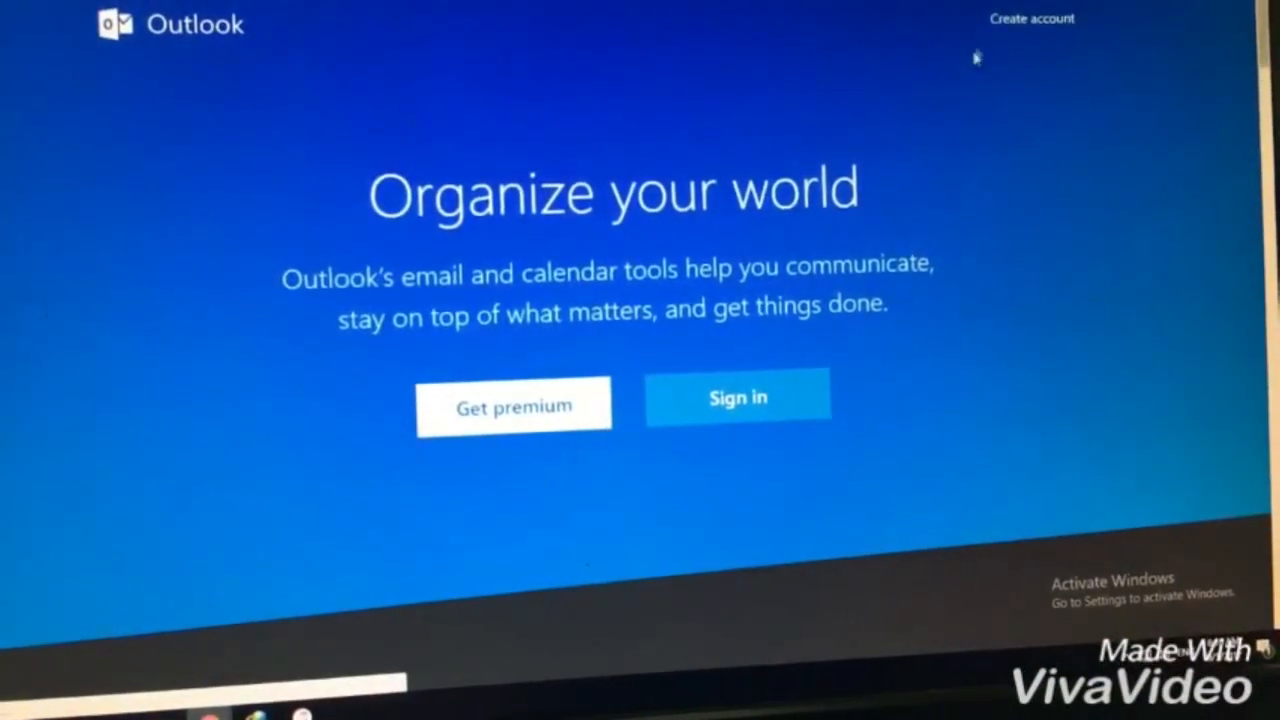
Begin creating a new Outlook.com account from the landing page
{"action": "left_click", "coordinate": [738, 396]}
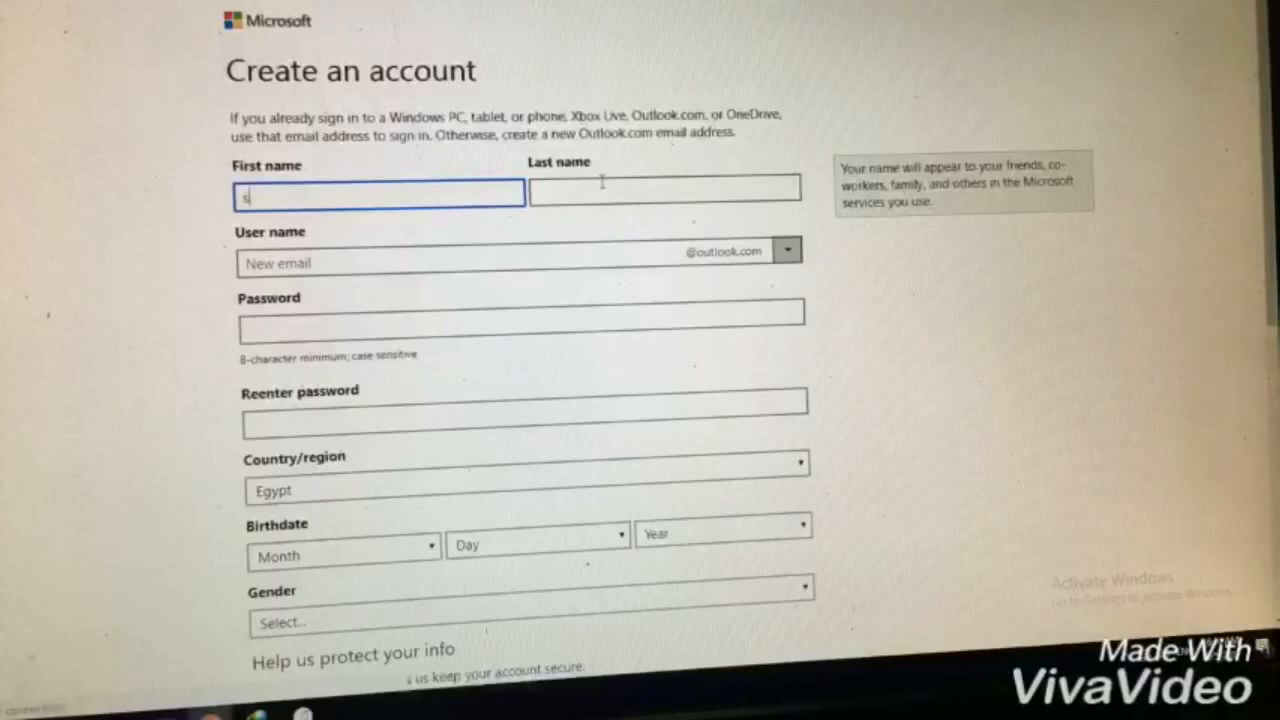
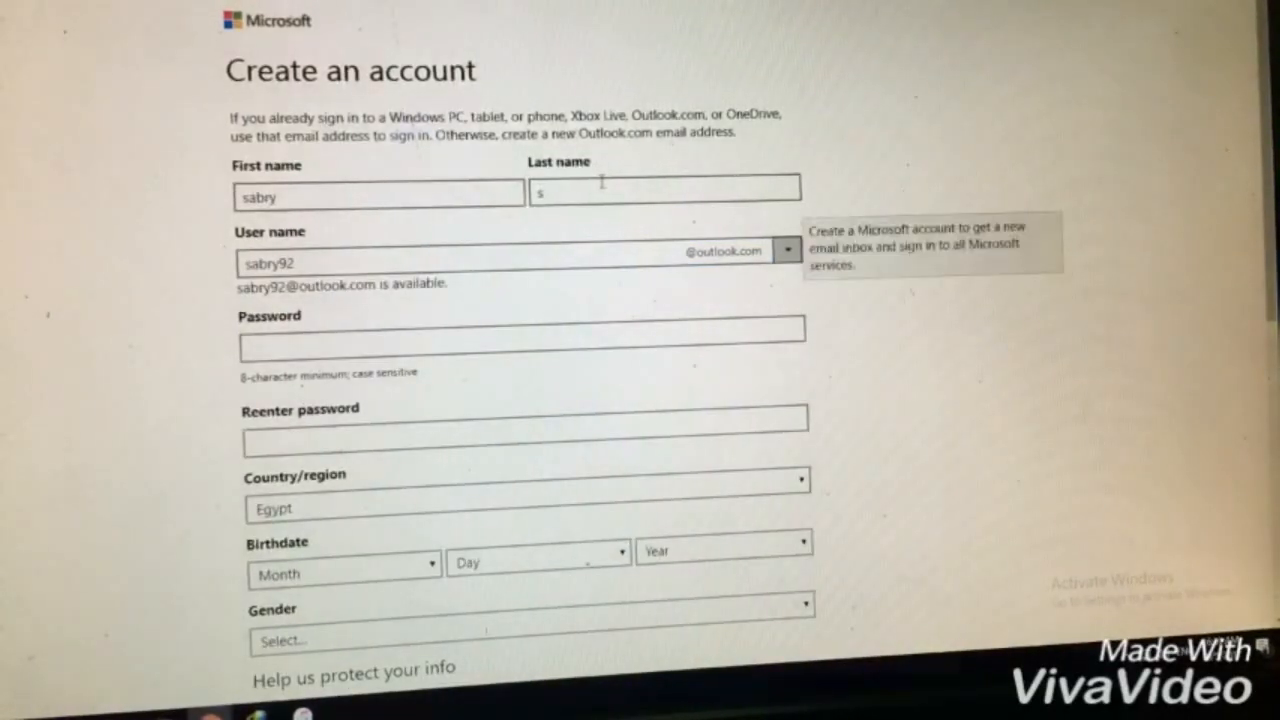
{"action": "left_click", "coordinate": [522, 332]}
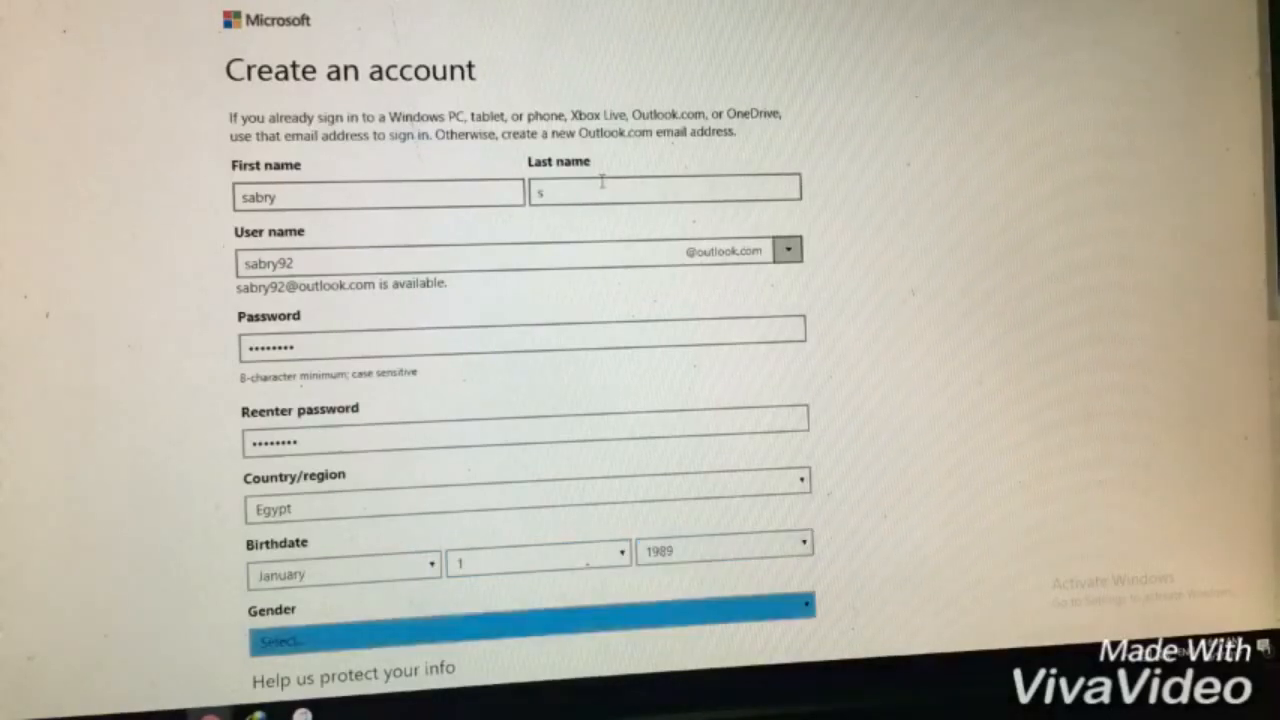
{"action": "scroll", "scroll_direction": "down", "scroll_amount": 3}
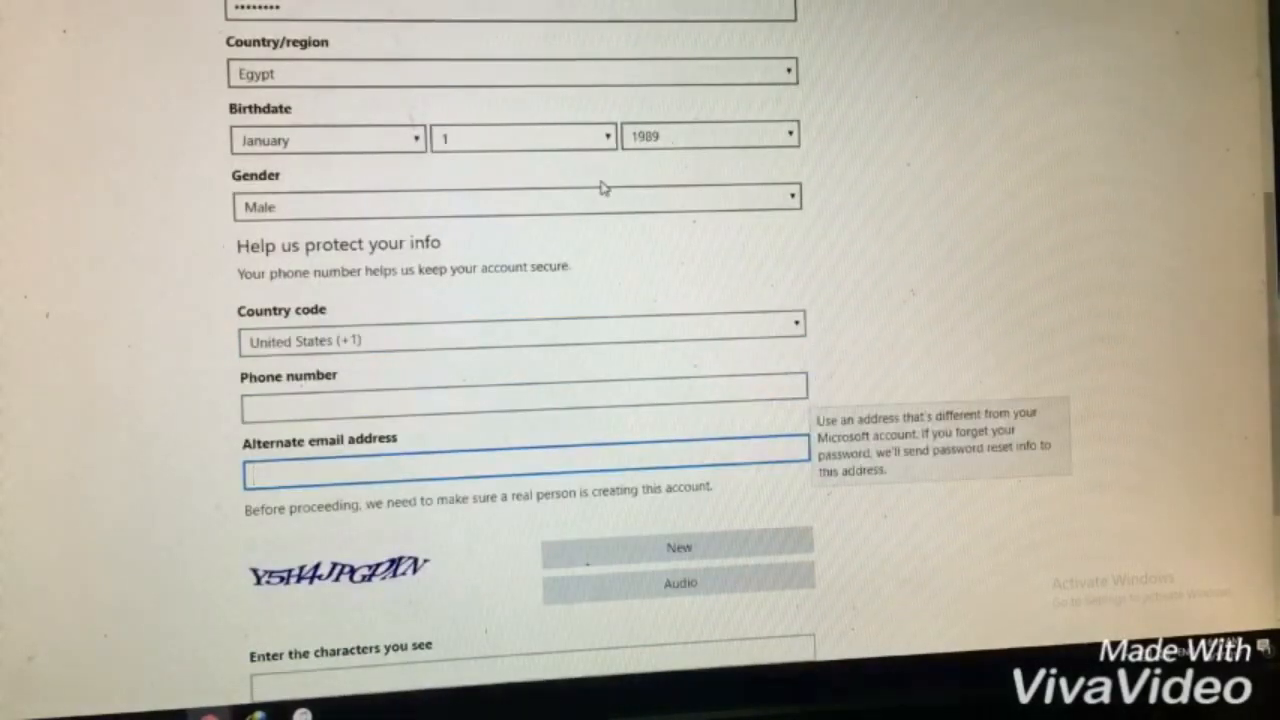
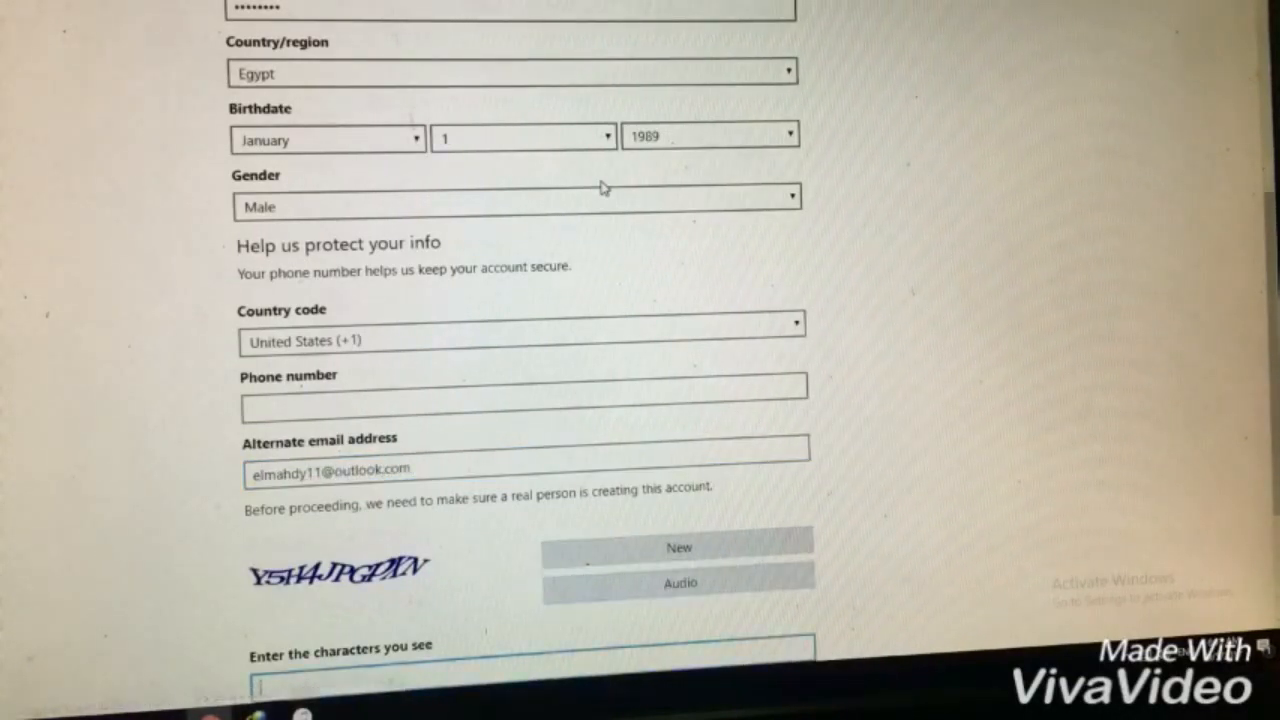
Enter the CAPTCHA verification characters and scroll to submit the form
{"action": "type", "text": "Y"}
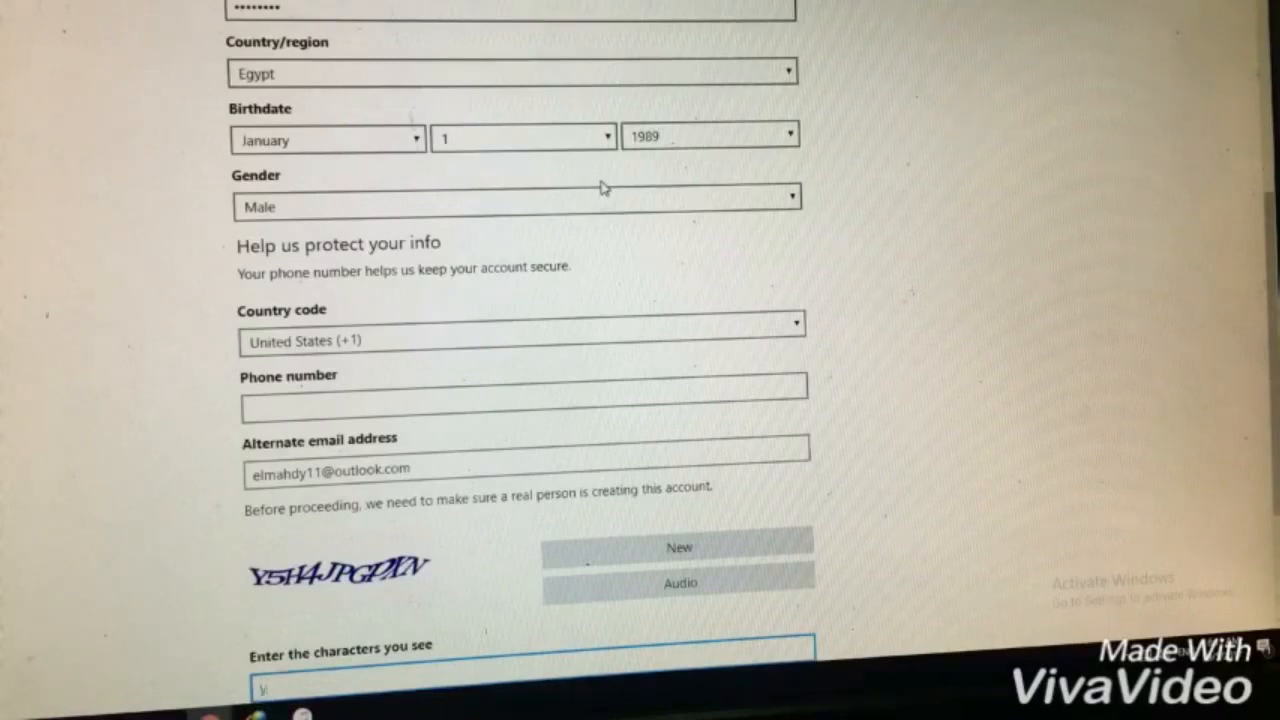
{"action": "type", "text": "5h"}
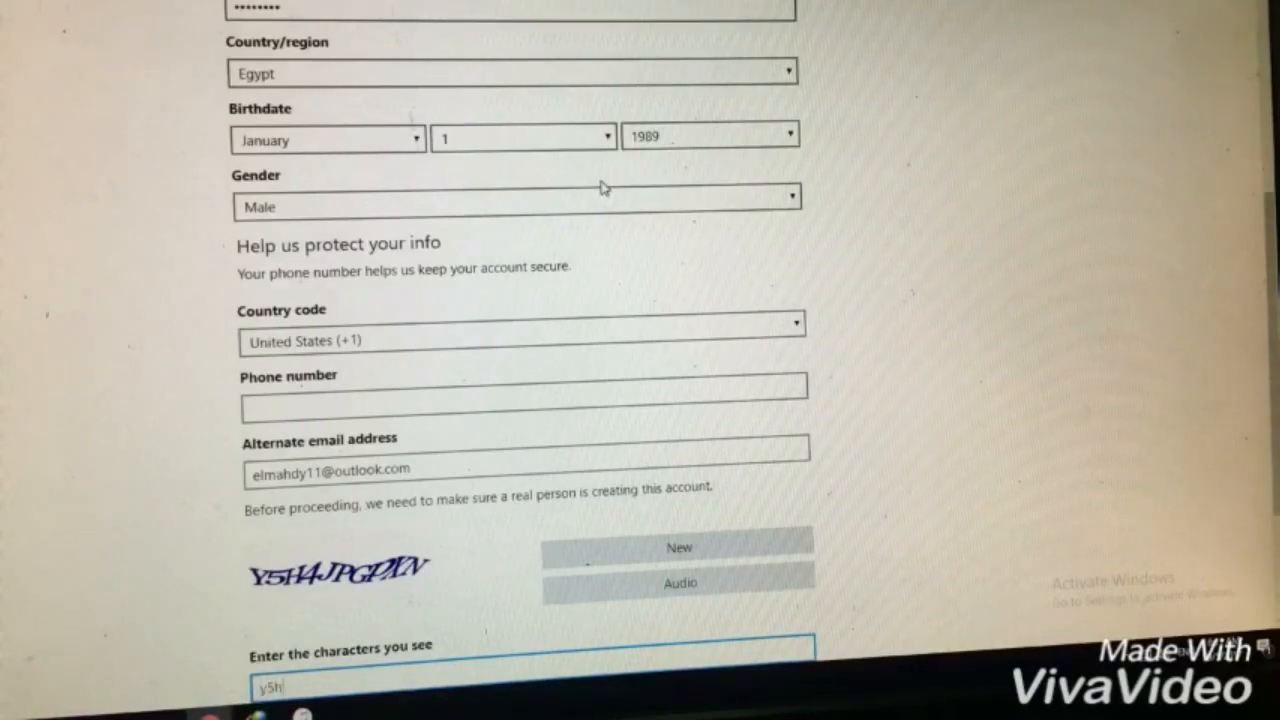
{"action": "type", "text": "4"}
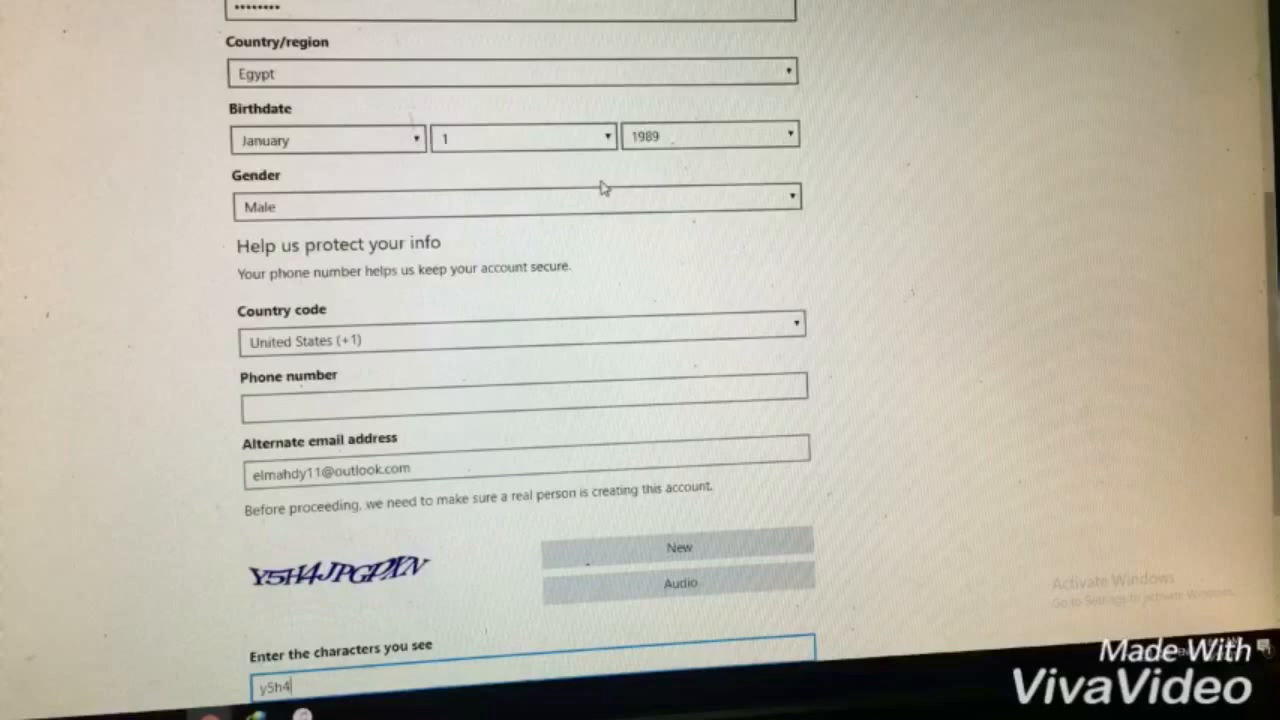
{"action": "type", "text": "jp"}
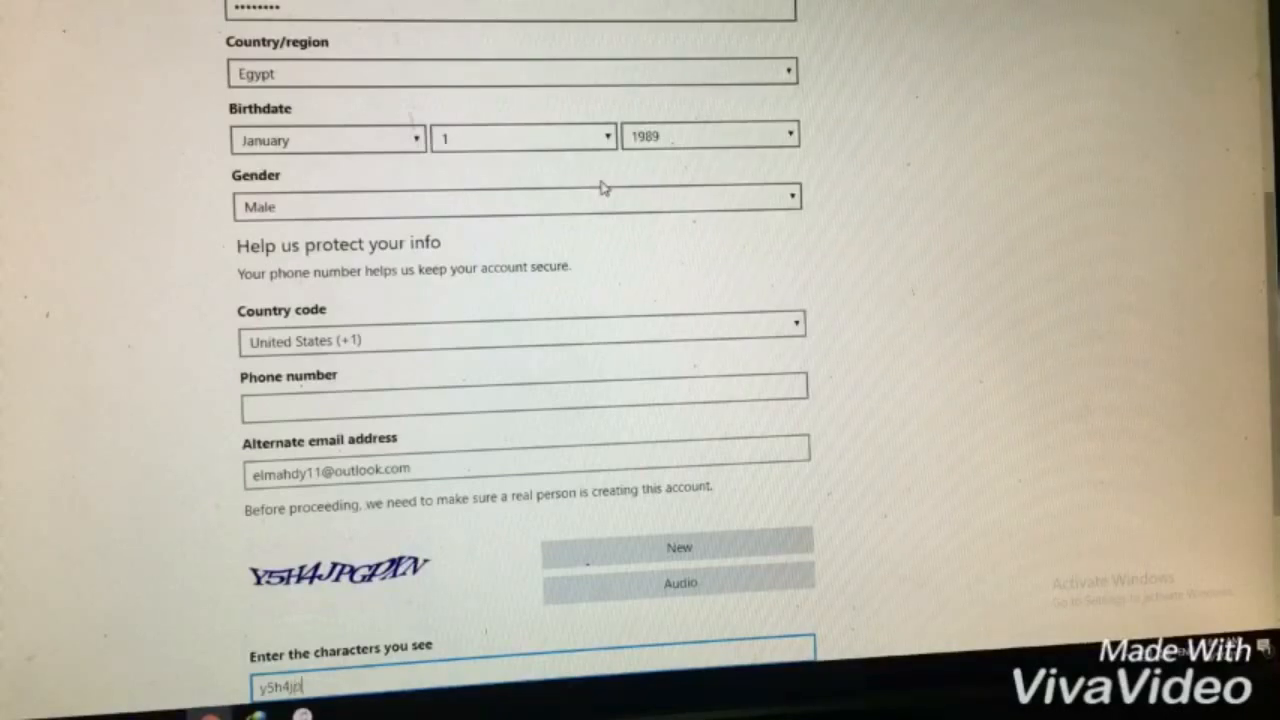
{"action": "type", "text": "g"}
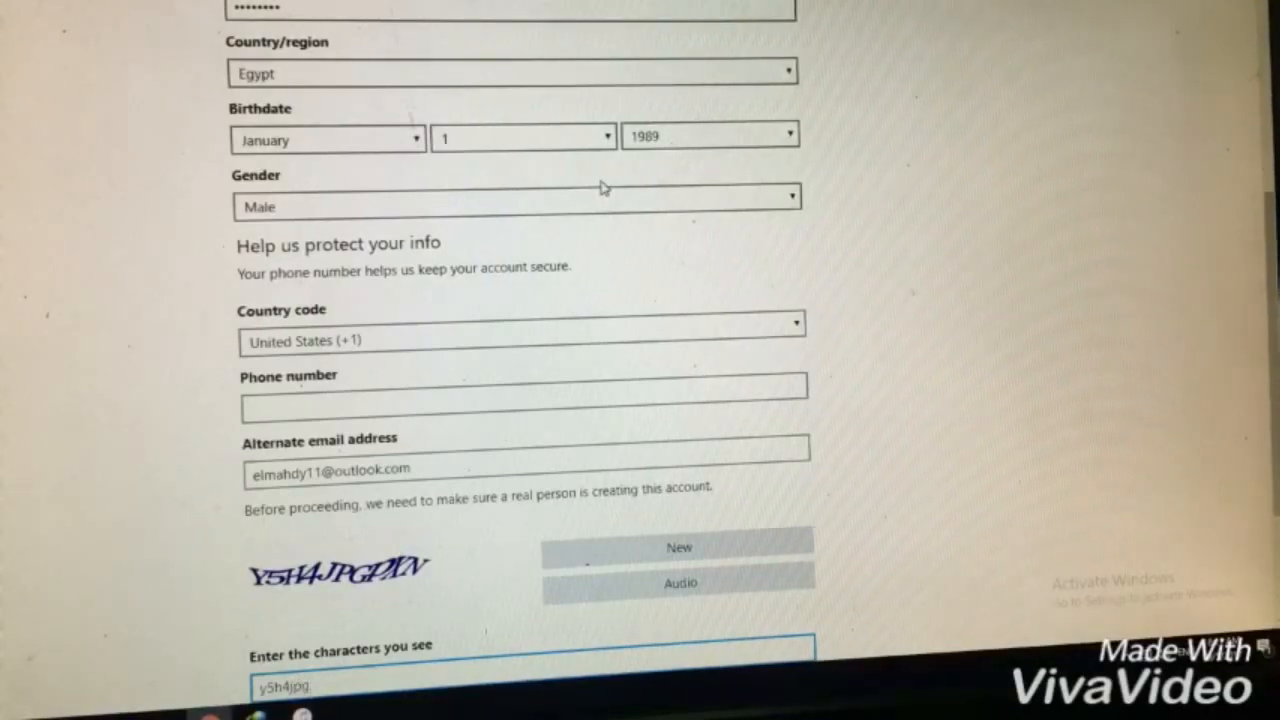
{"action": "type", "text": "pxn"}
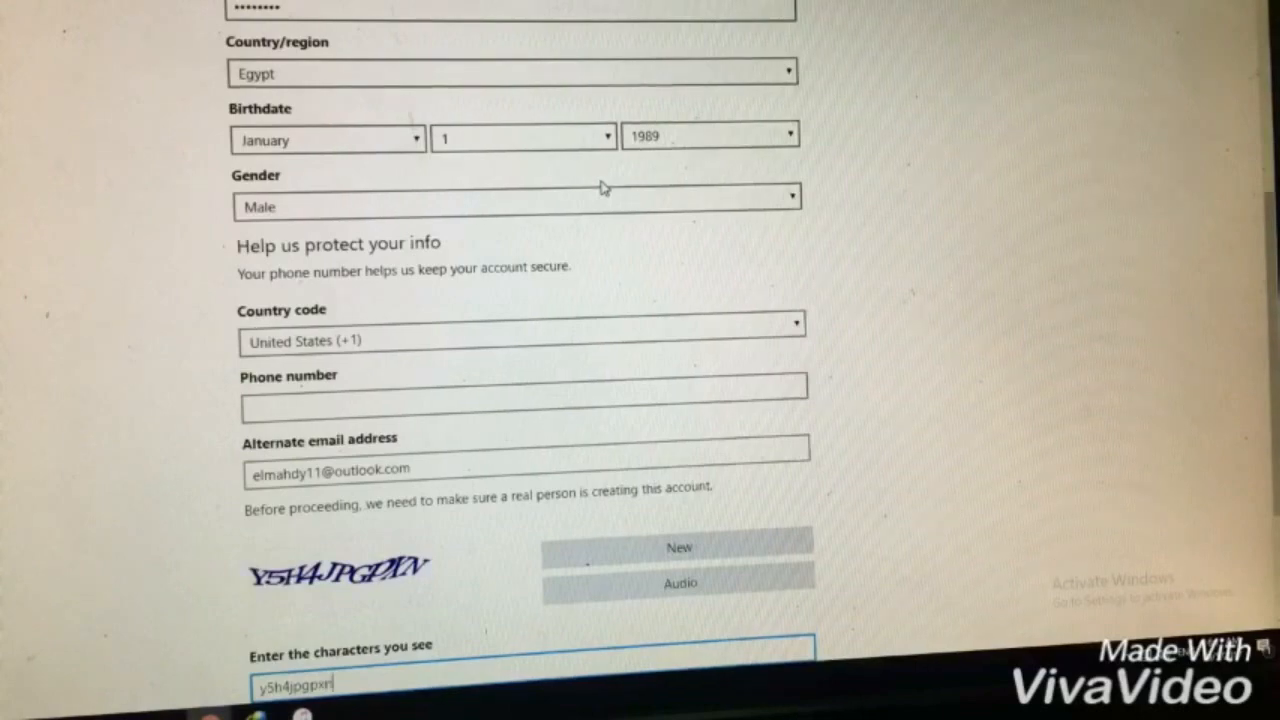
{"action": "scroll", "scroll_direction": "down", "scroll_amount": 3}
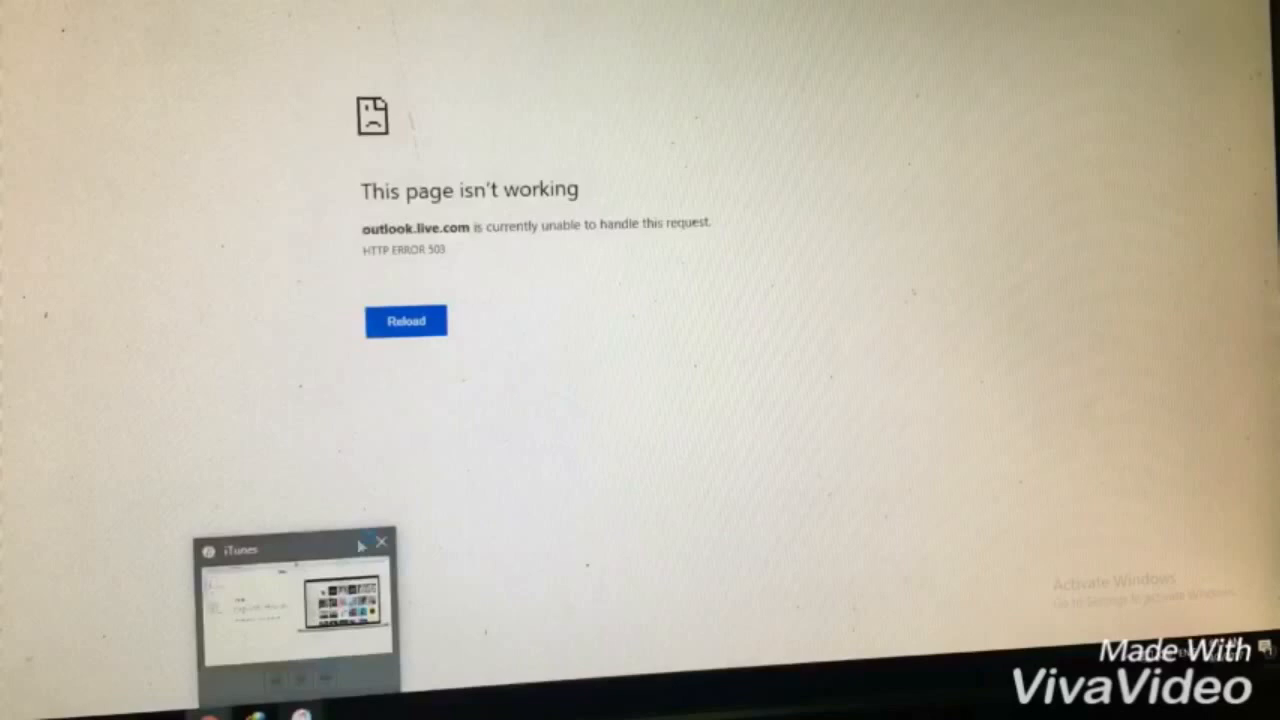
Switch from Chrome's error page to the iTunes window
{"action": "left_click", "coordinate": [296, 600]}
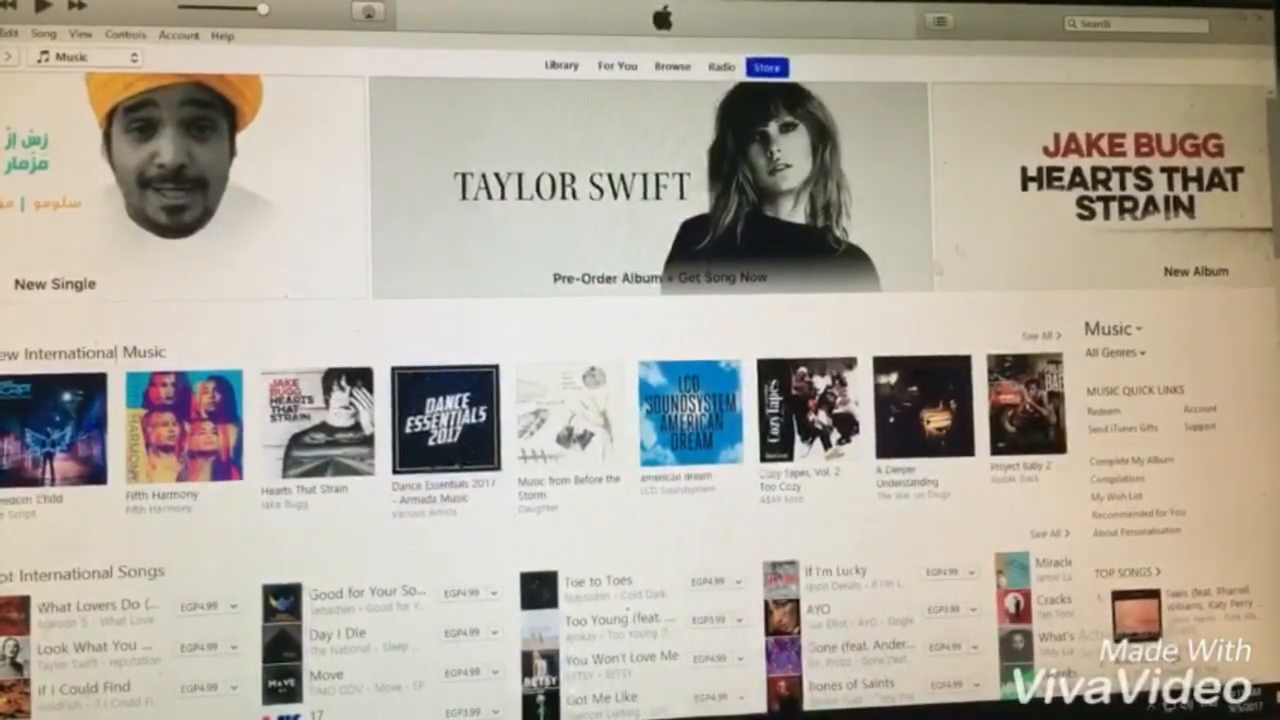
Start creating a new Apple ID from the iTunes Store account menu
{"action": "left_click", "coordinate": [1136, 24]}
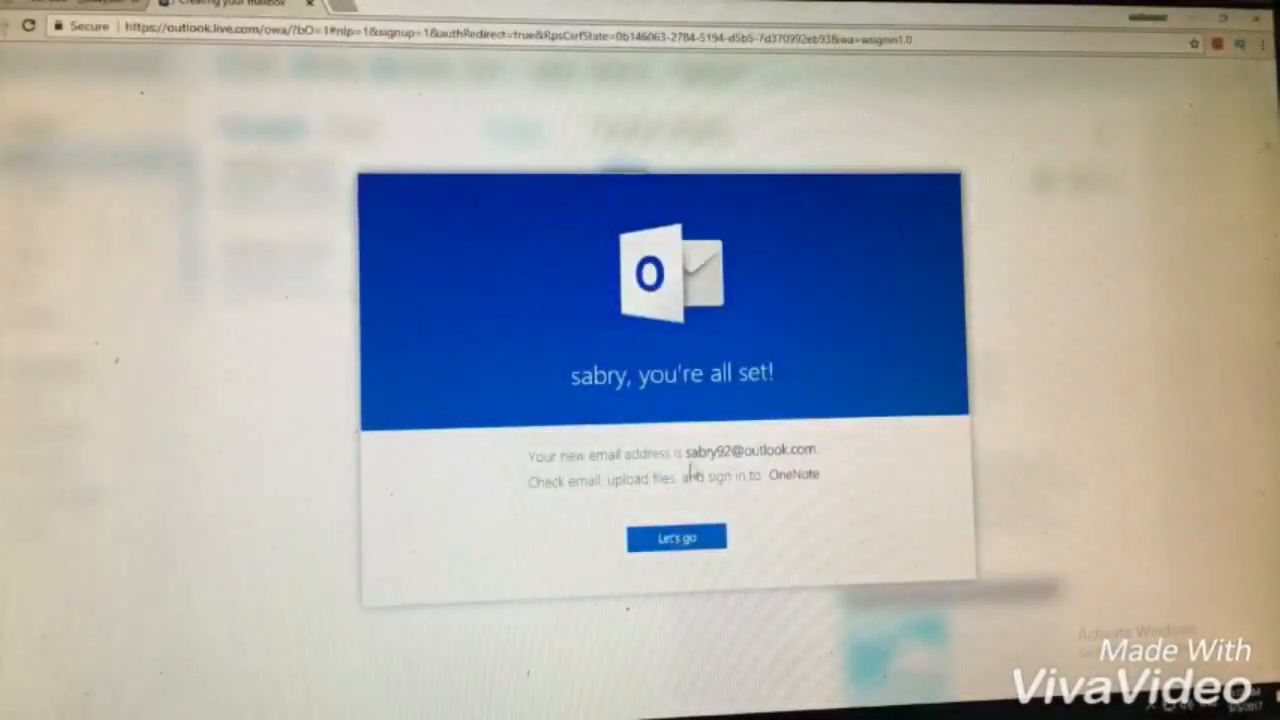
{"action": "double_click", "coordinate": [750, 450]}
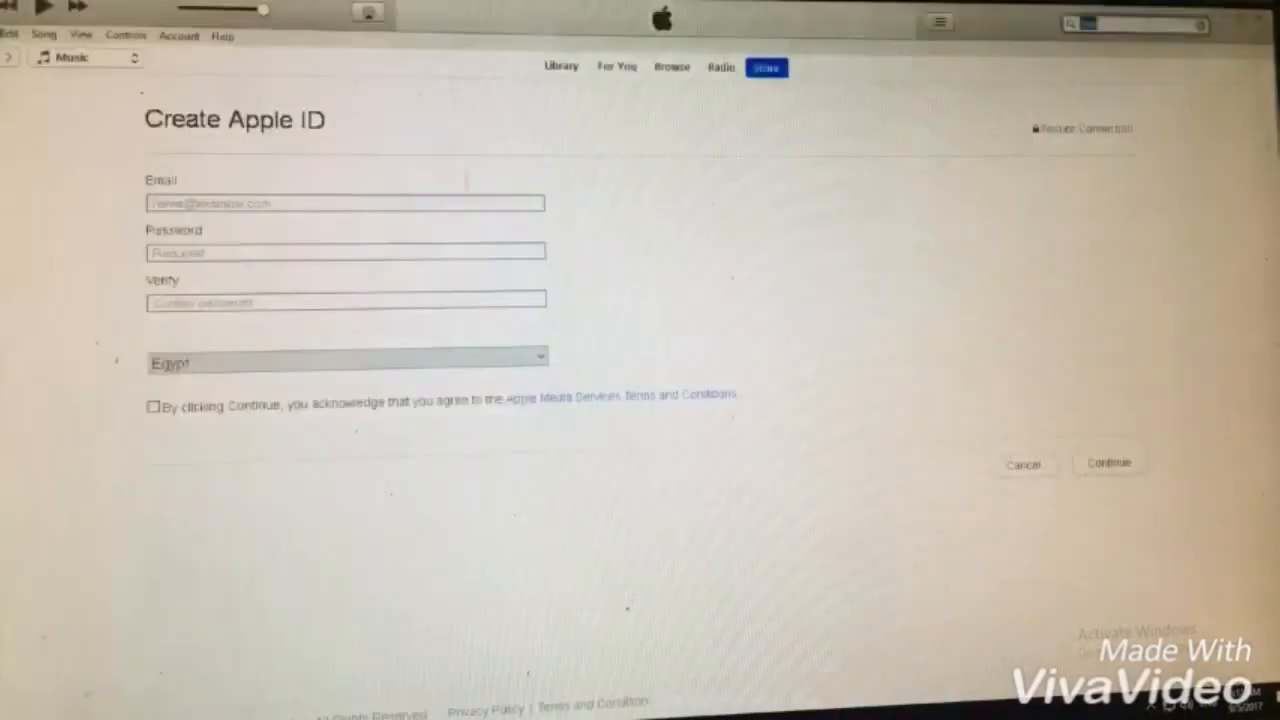
Enter the Outlook email and password, accept the Apple terms, and continue
{"action": "left_click", "coordinate": [344, 204]}
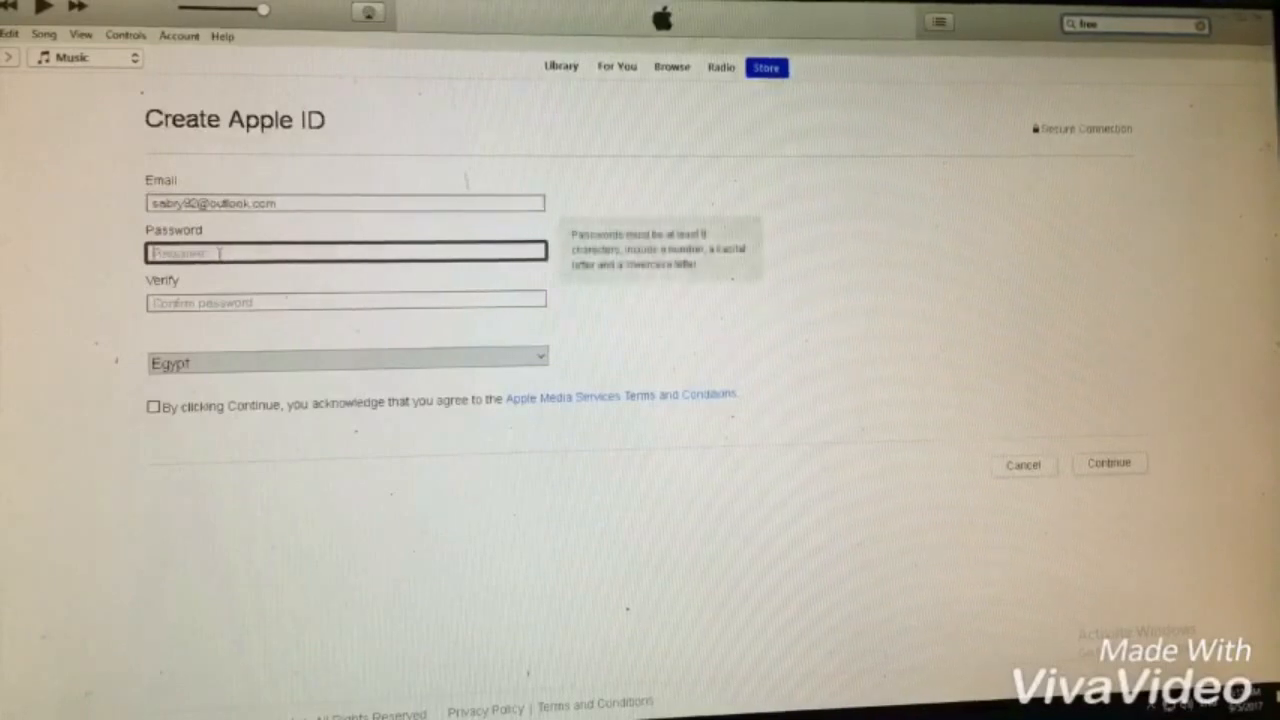
{"action": "type", "text": "password"}
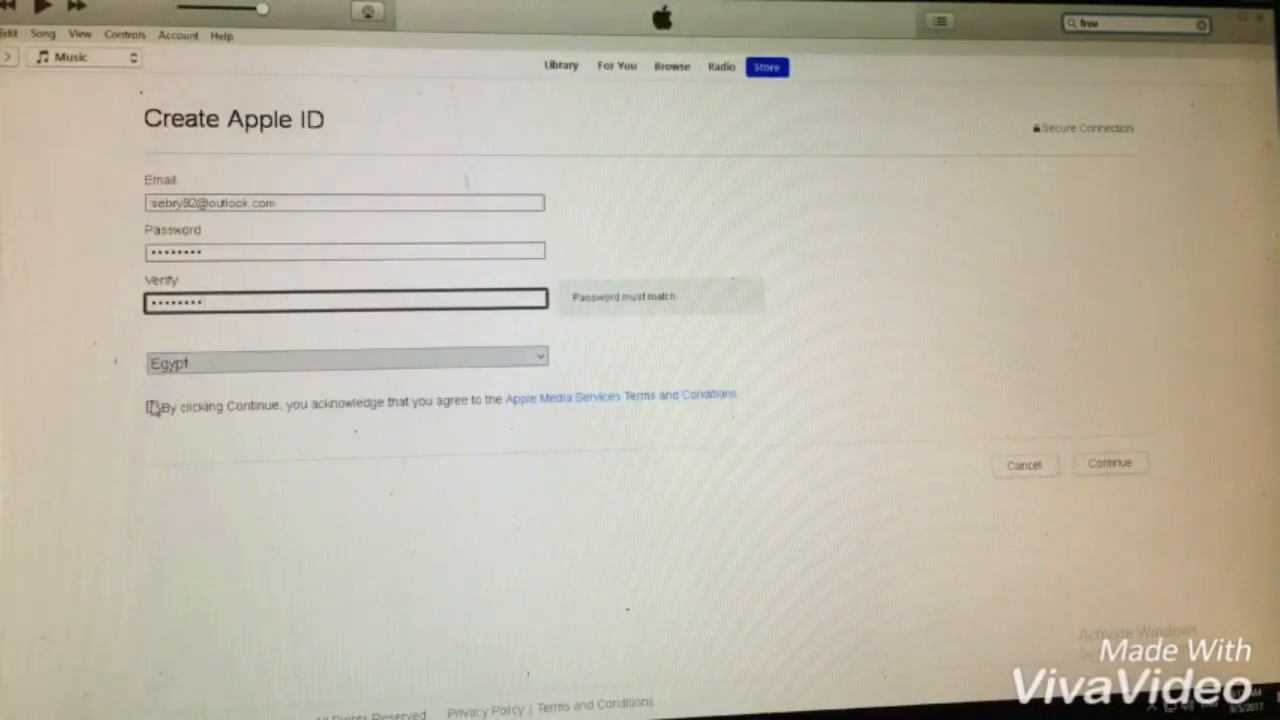
{"action": "left_click", "coordinate": [152, 406]}
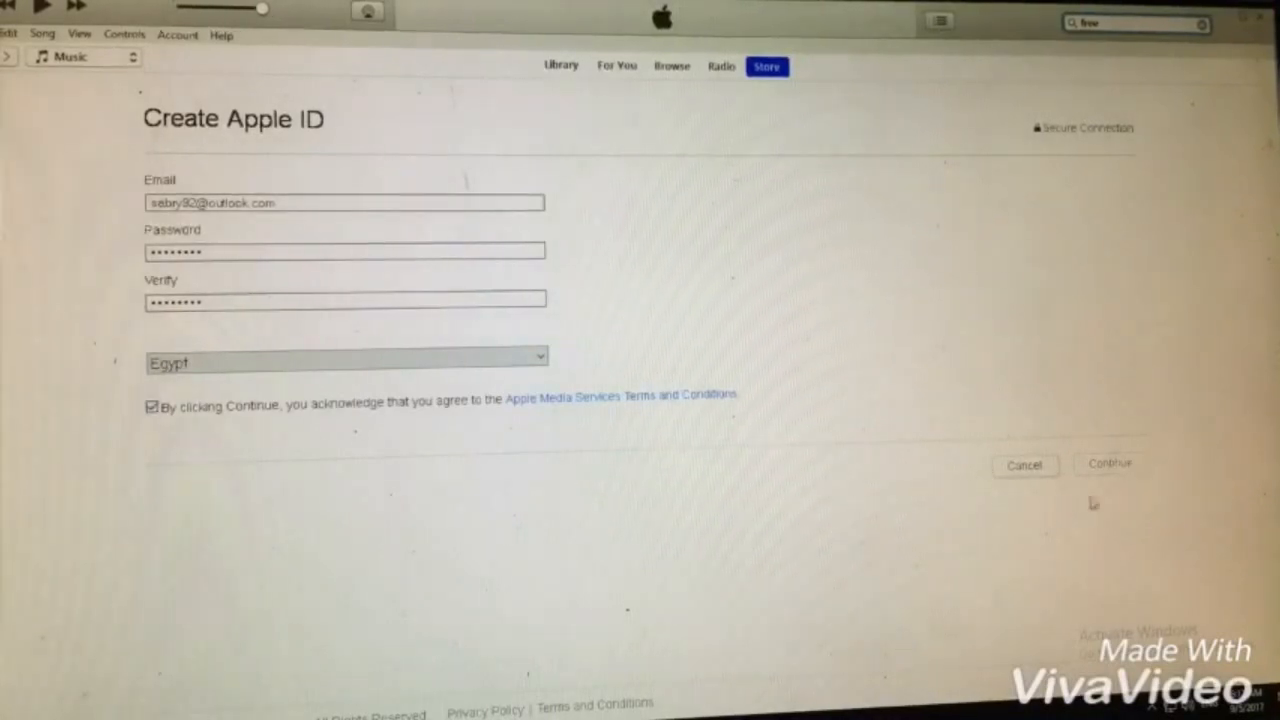
{"action": "left_click", "coordinate": [1108, 464]}
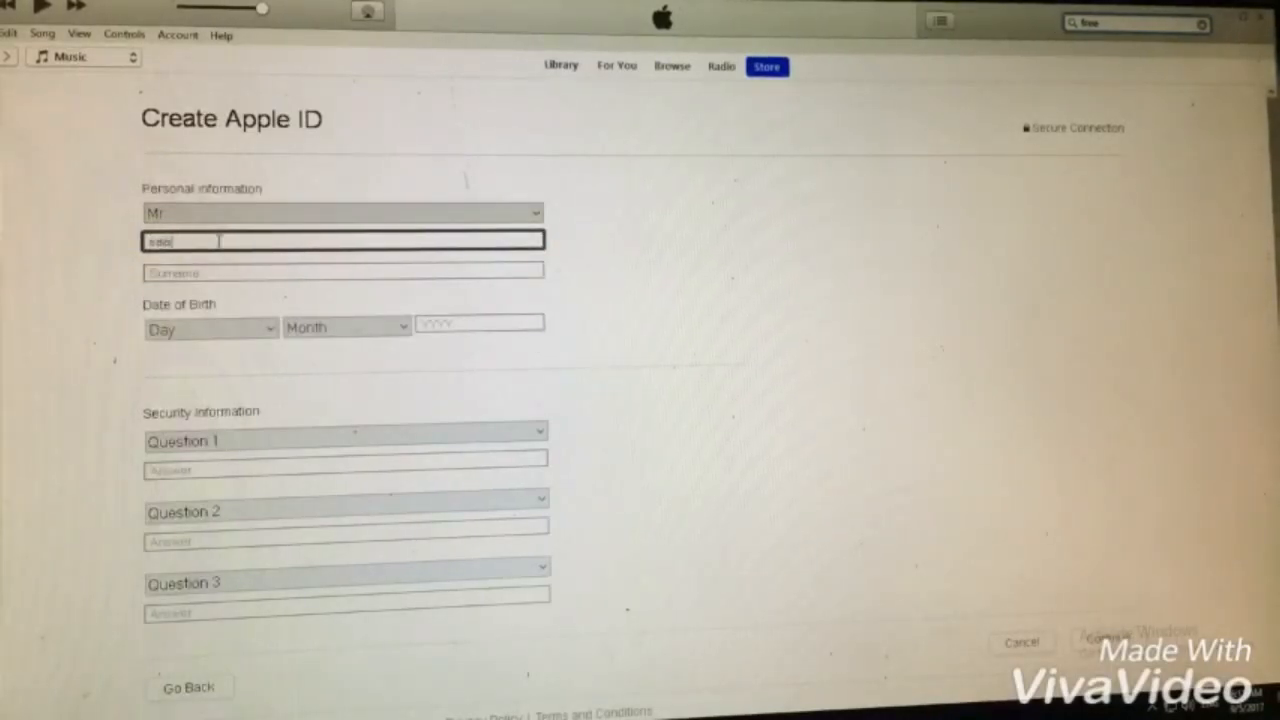
Enter the 1989 birth date and choose the security questions, then continue to billing
{"action": "left_click", "coordinate": [344, 272]}
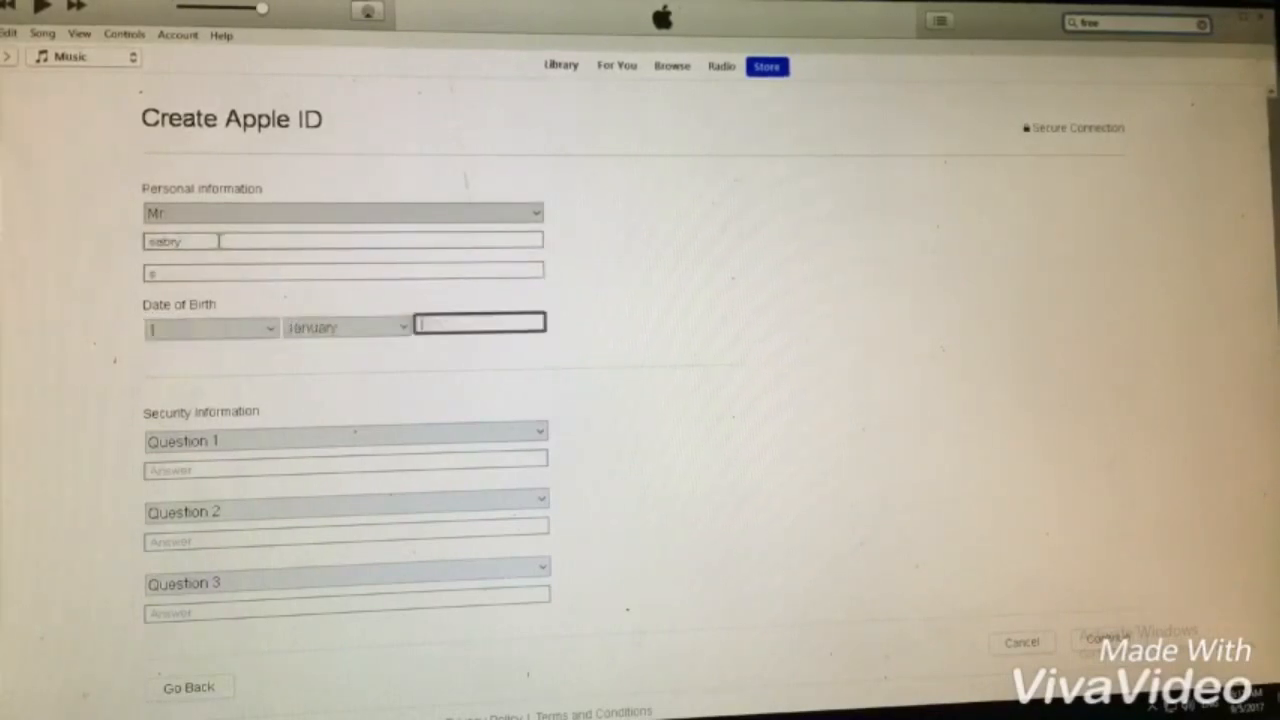
{"action": "type", "text": "1989"}
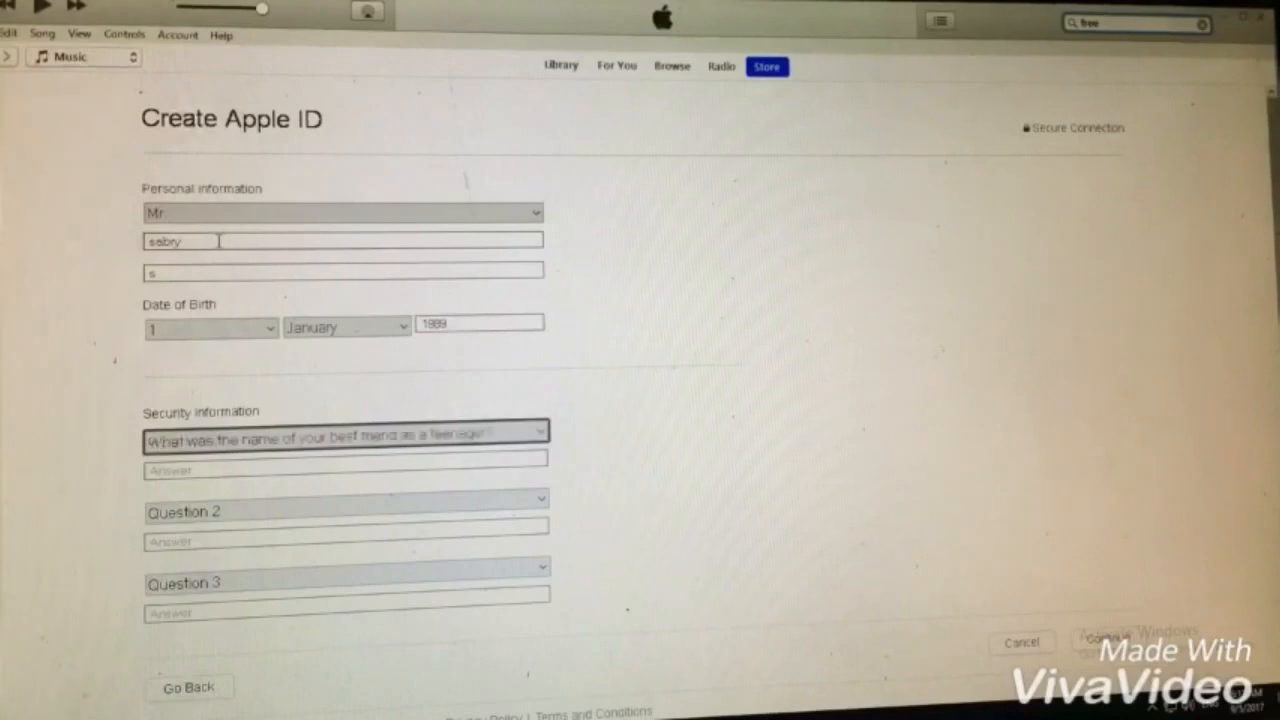
{"action": "left_click", "coordinate": [344, 512]}
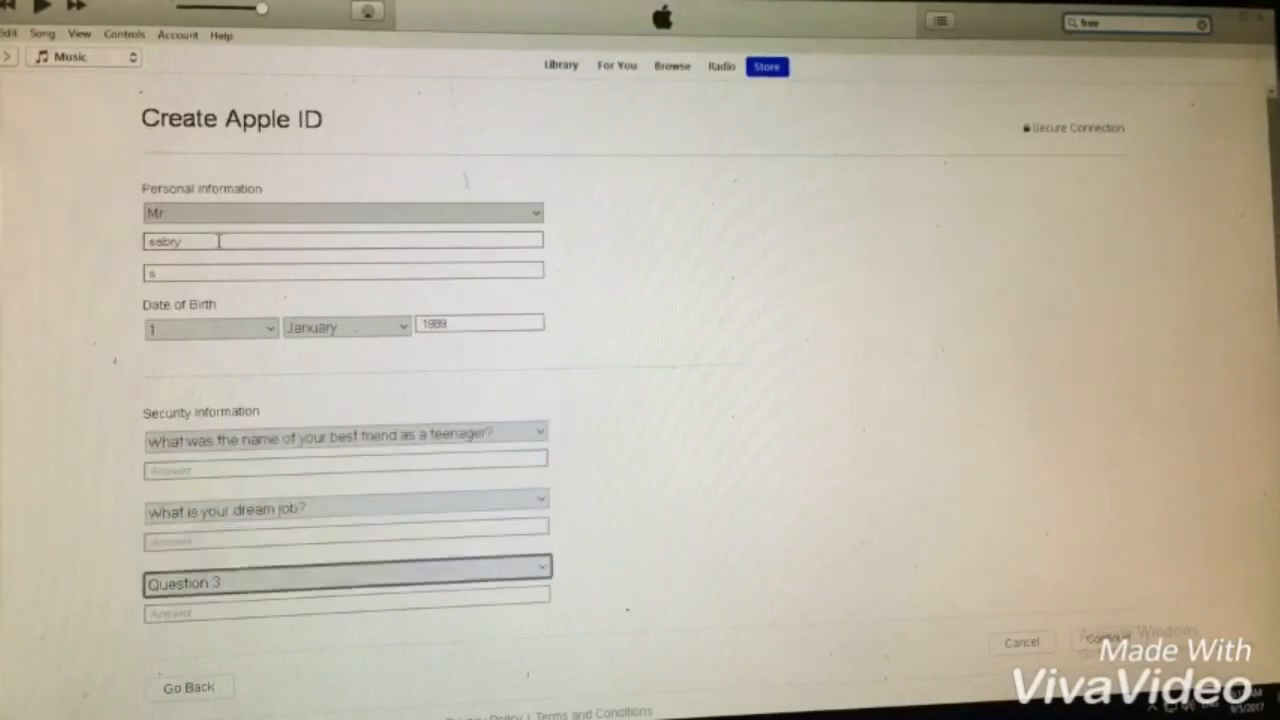
{"action": "left_click", "coordinate": [344, 568]}
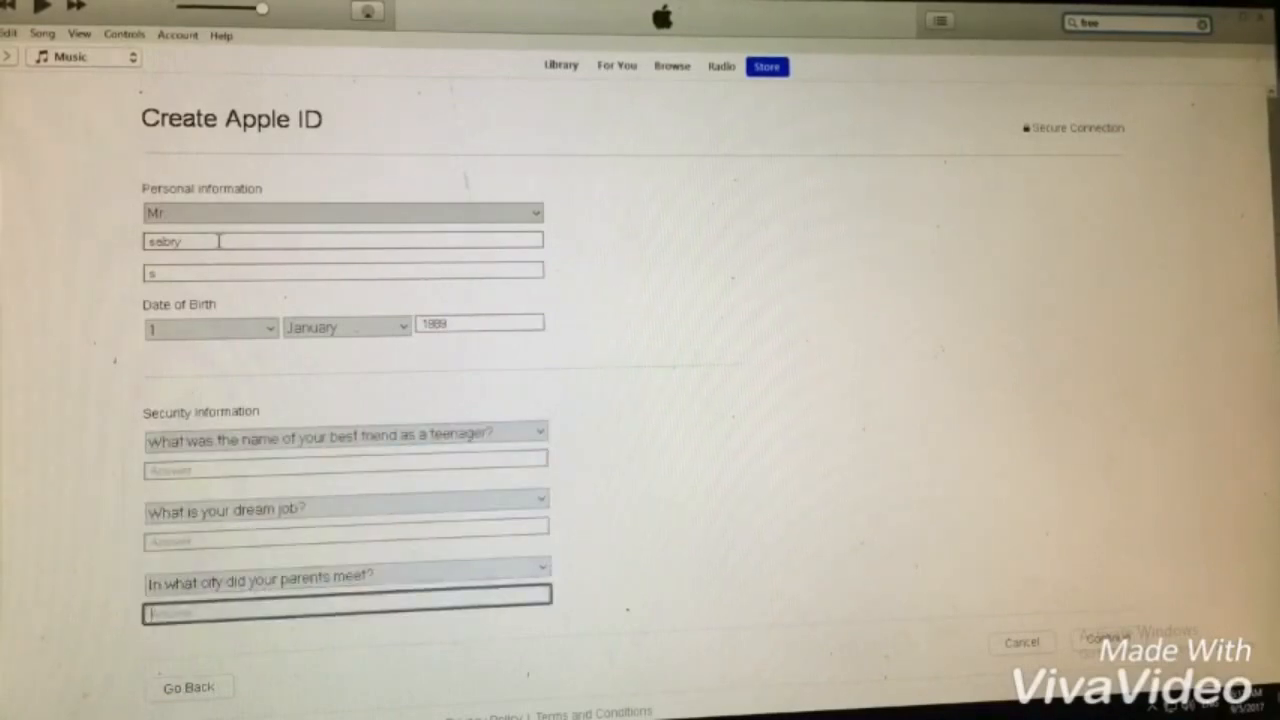
{"action": "scroll", "scroll_direction": "down", "scroll_amount": 3}
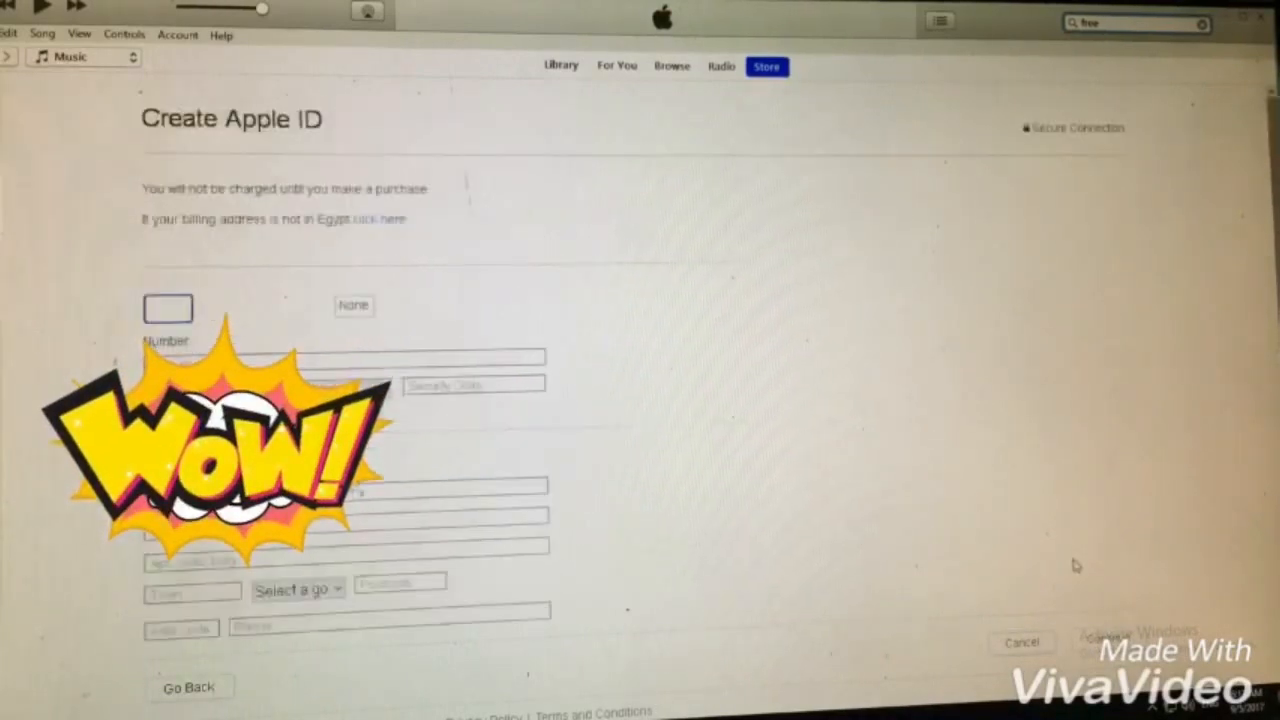
Choose None as payment method and fill in the billing street lines
{"action": "left_click", "coordinate": [352, 306]}
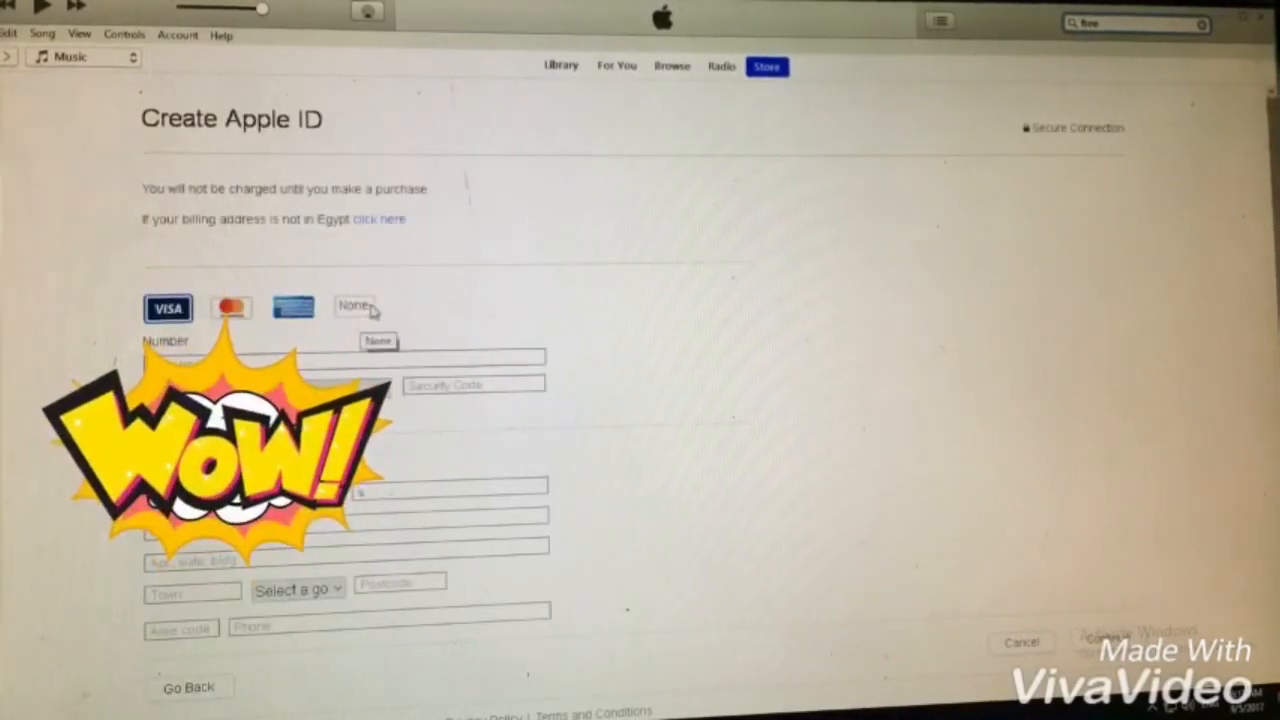
{"action": "left_click", "coordinate": [352, 306]}
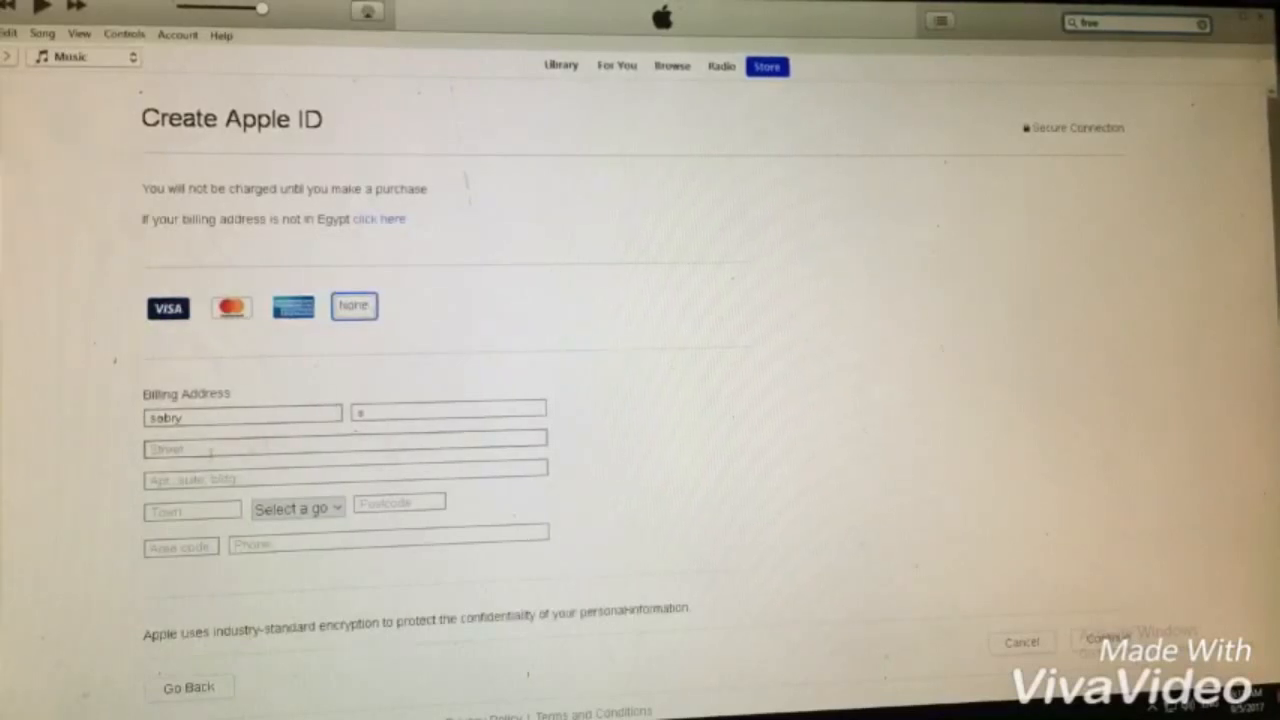
{"action": "type", "text": "men"}
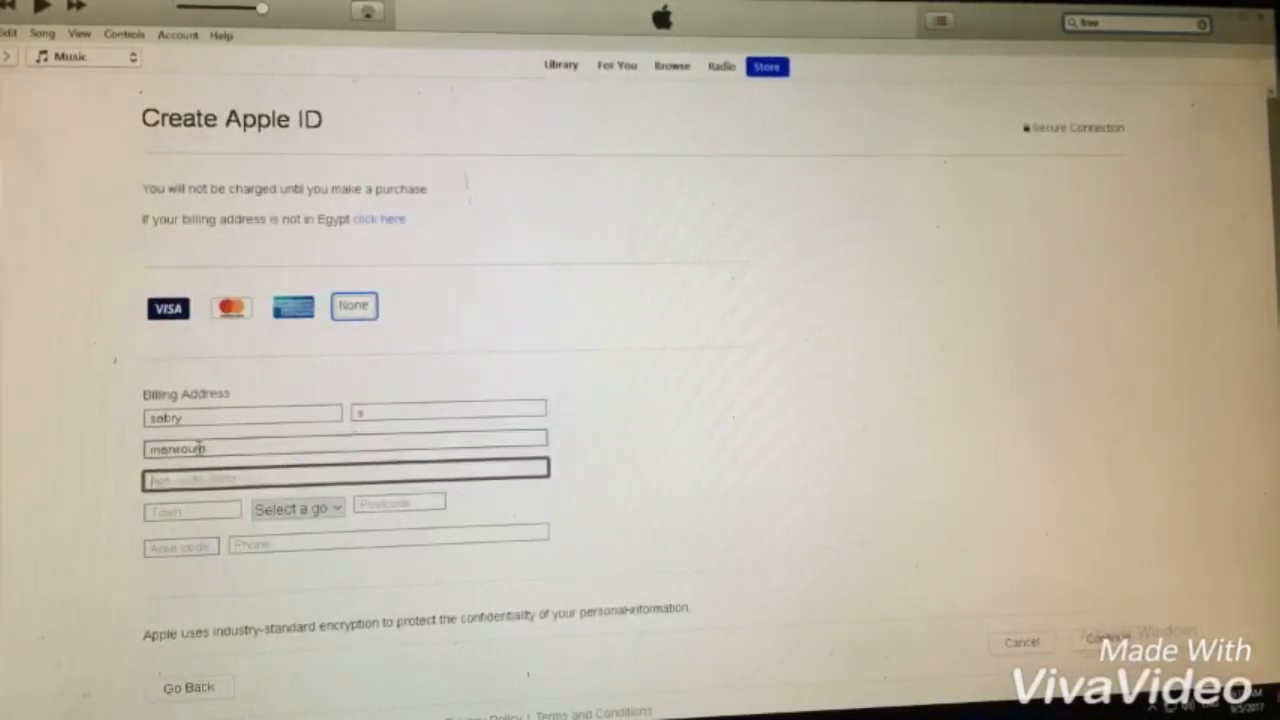
{"action": "type", "text": "mani"}
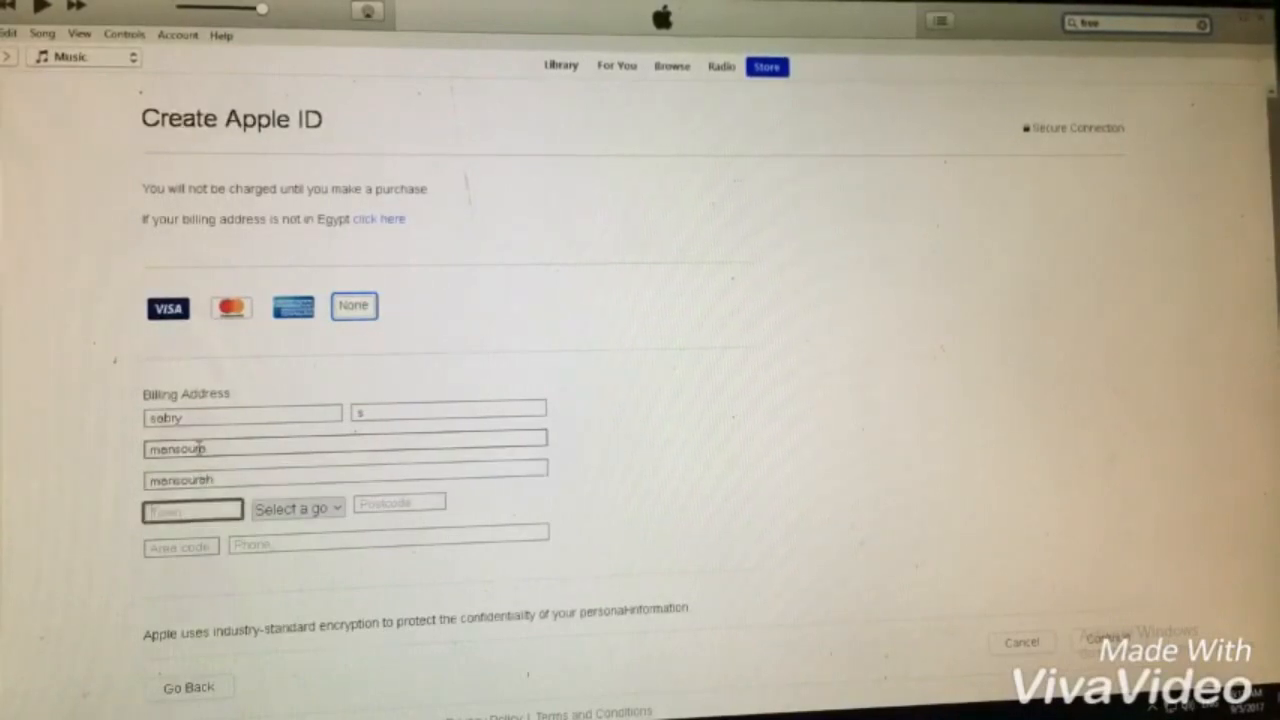
{"action": "type", "text": "mansoi"}
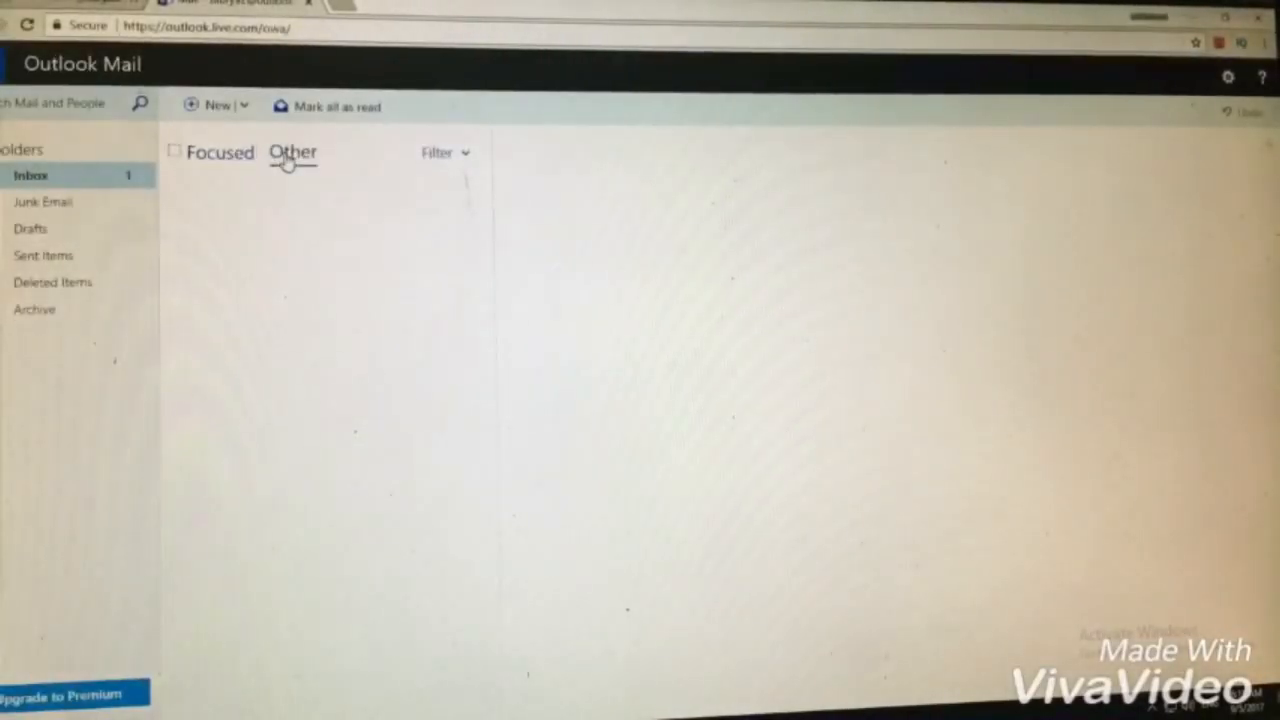
Open Apple's verification email from the Other inbox tab
{"action": "left_click", "coordinate": [292, 152]}
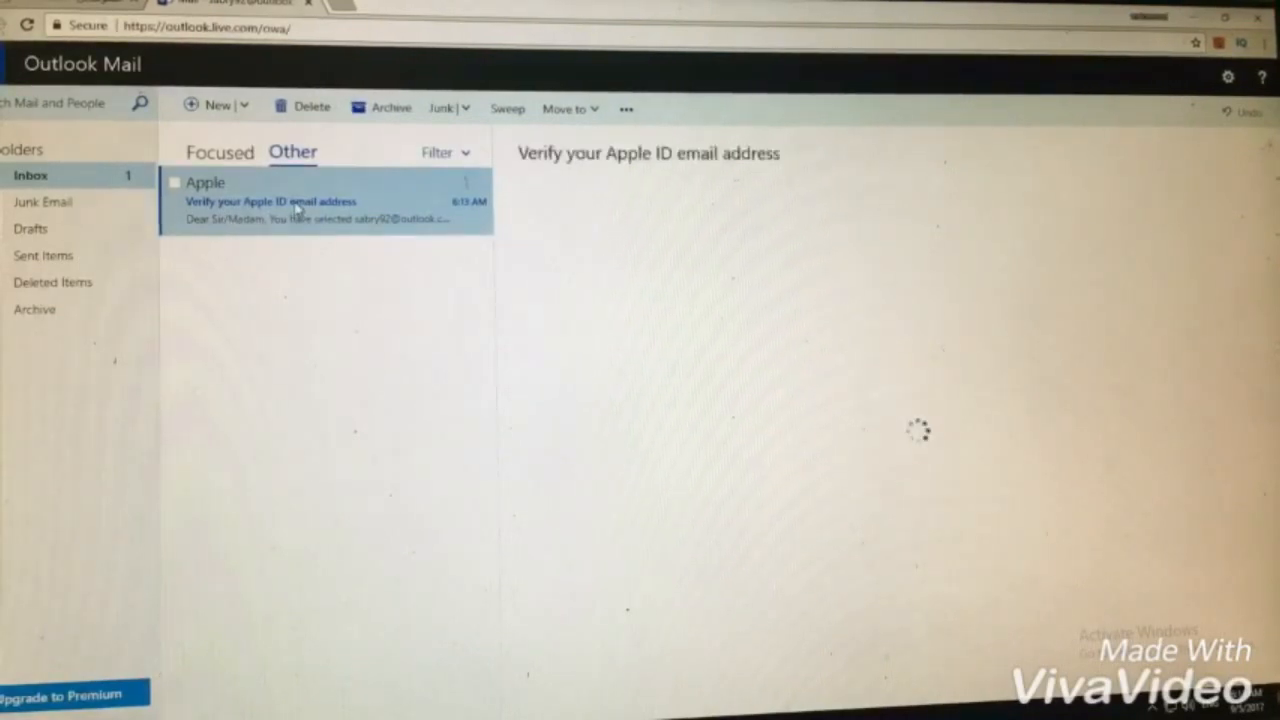
{"action": "left_click", "coordinate": [300, 200]}
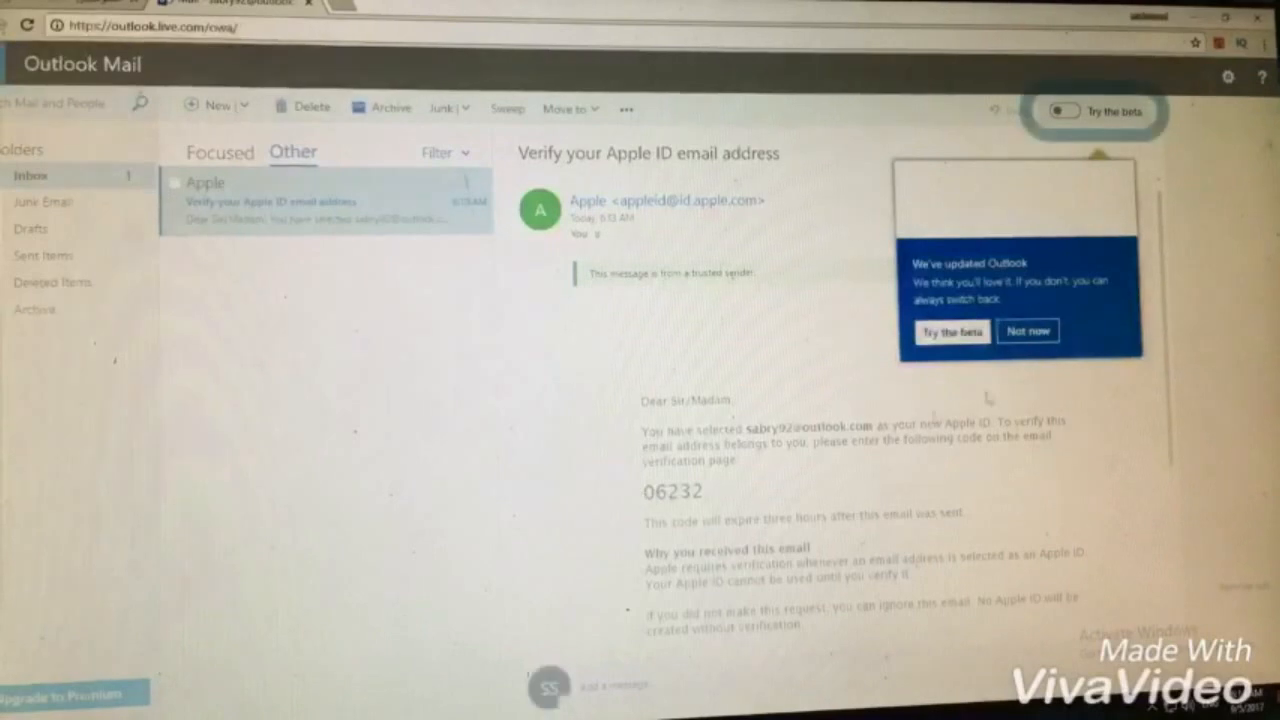